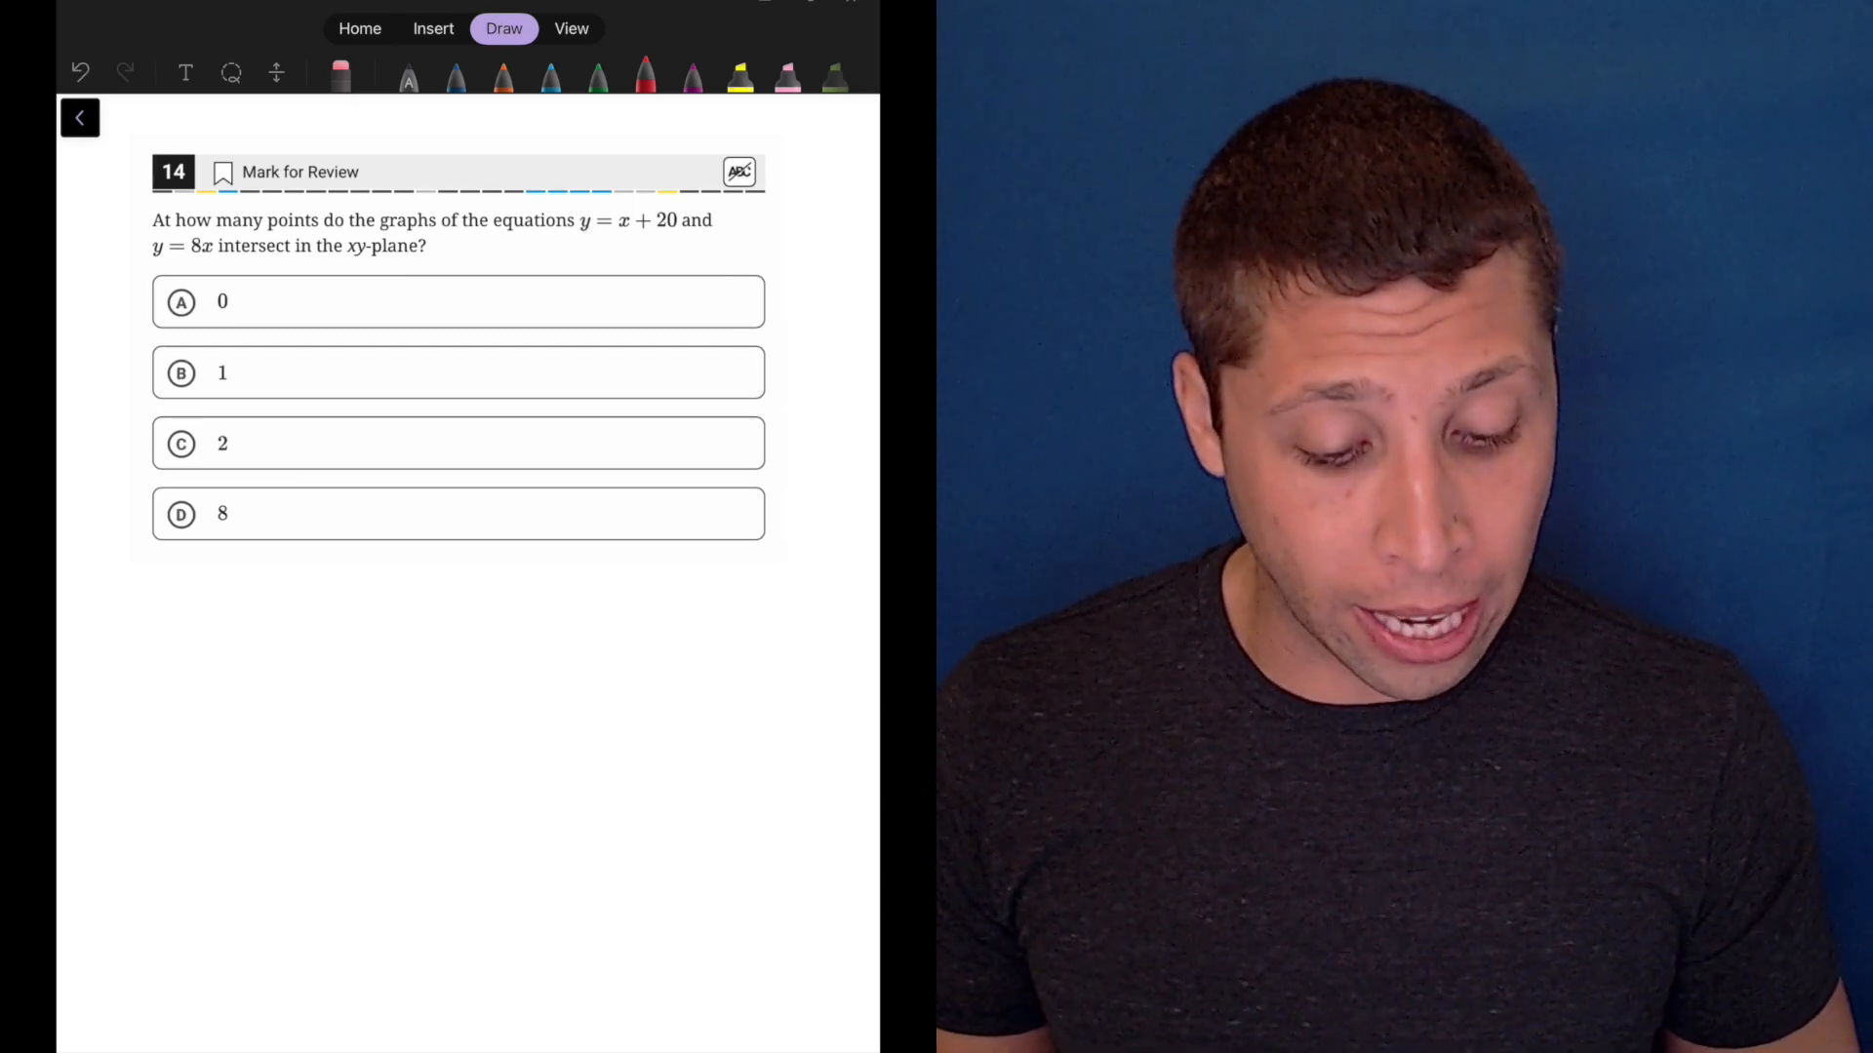
# Step: Bring up the Desmos graphing calculator in Split View beside the SAT question
pyautogui.click(739, 172)
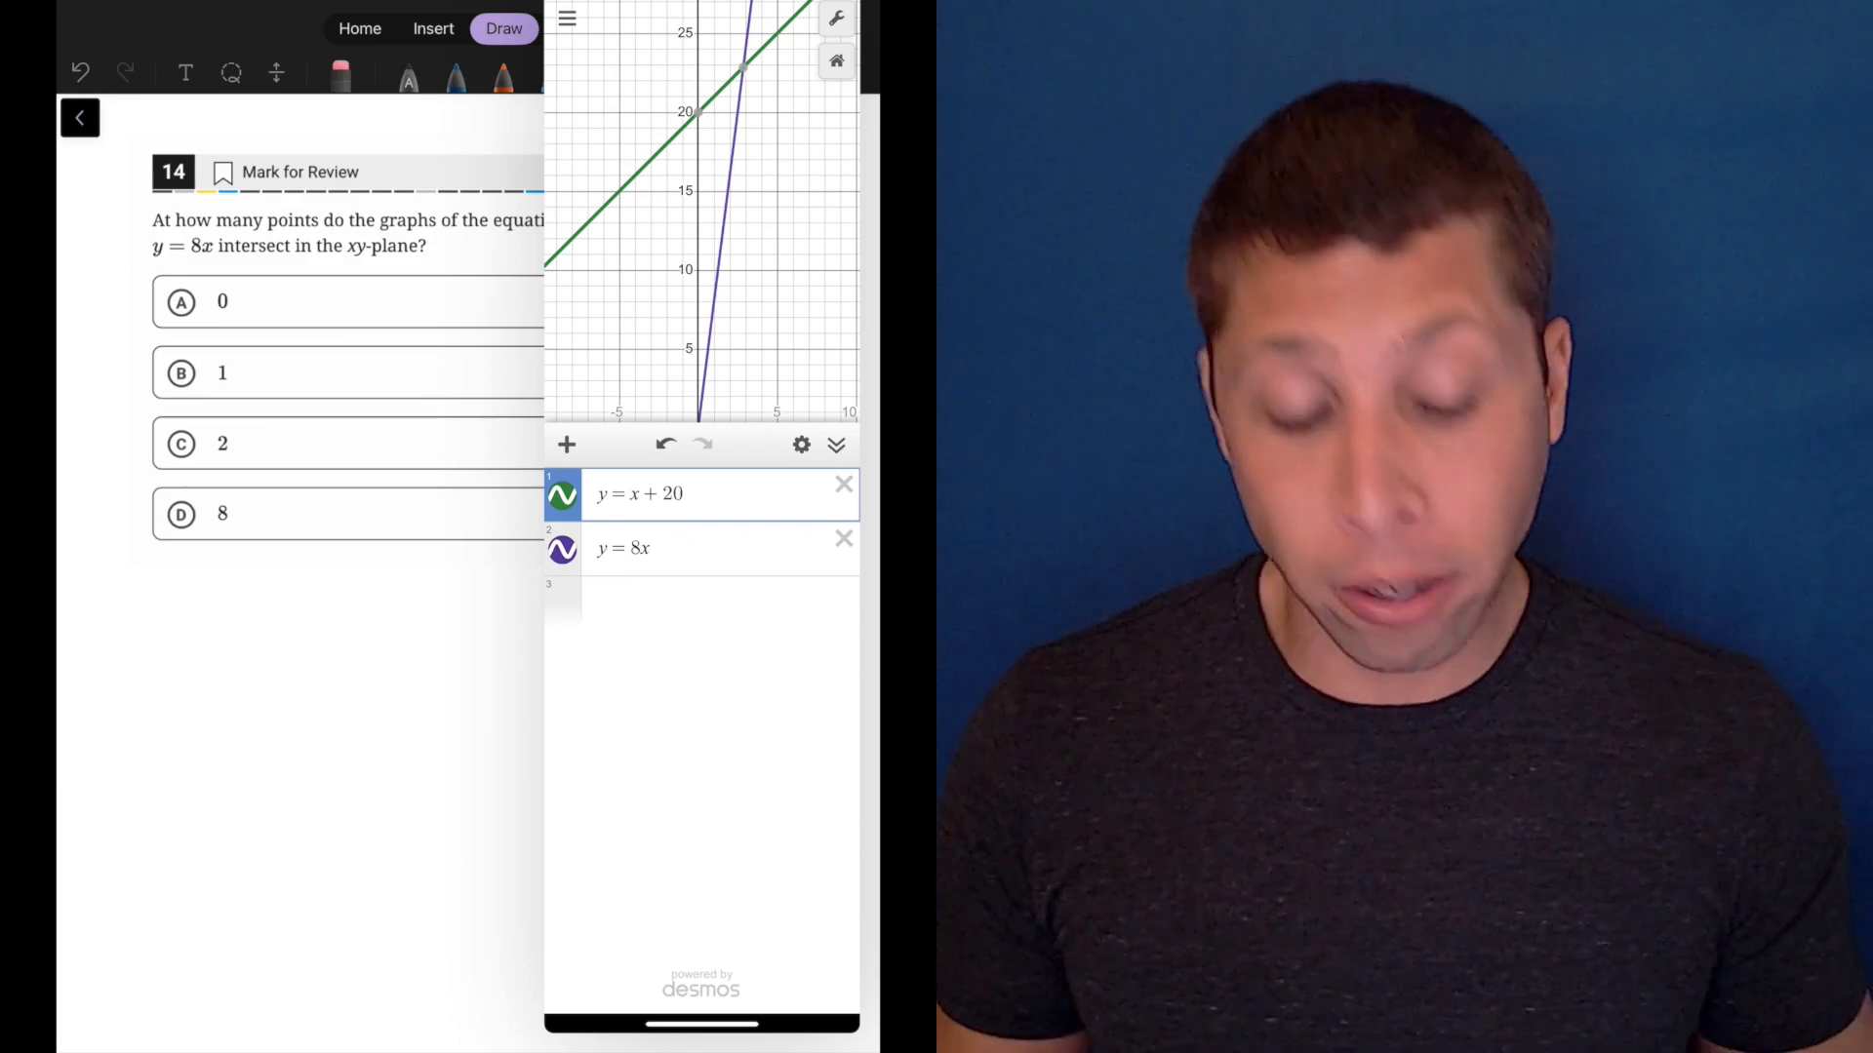
# Step: Slide the Desmos Split View panel away so the question page stands alone
pyautogui.click(741, 66)
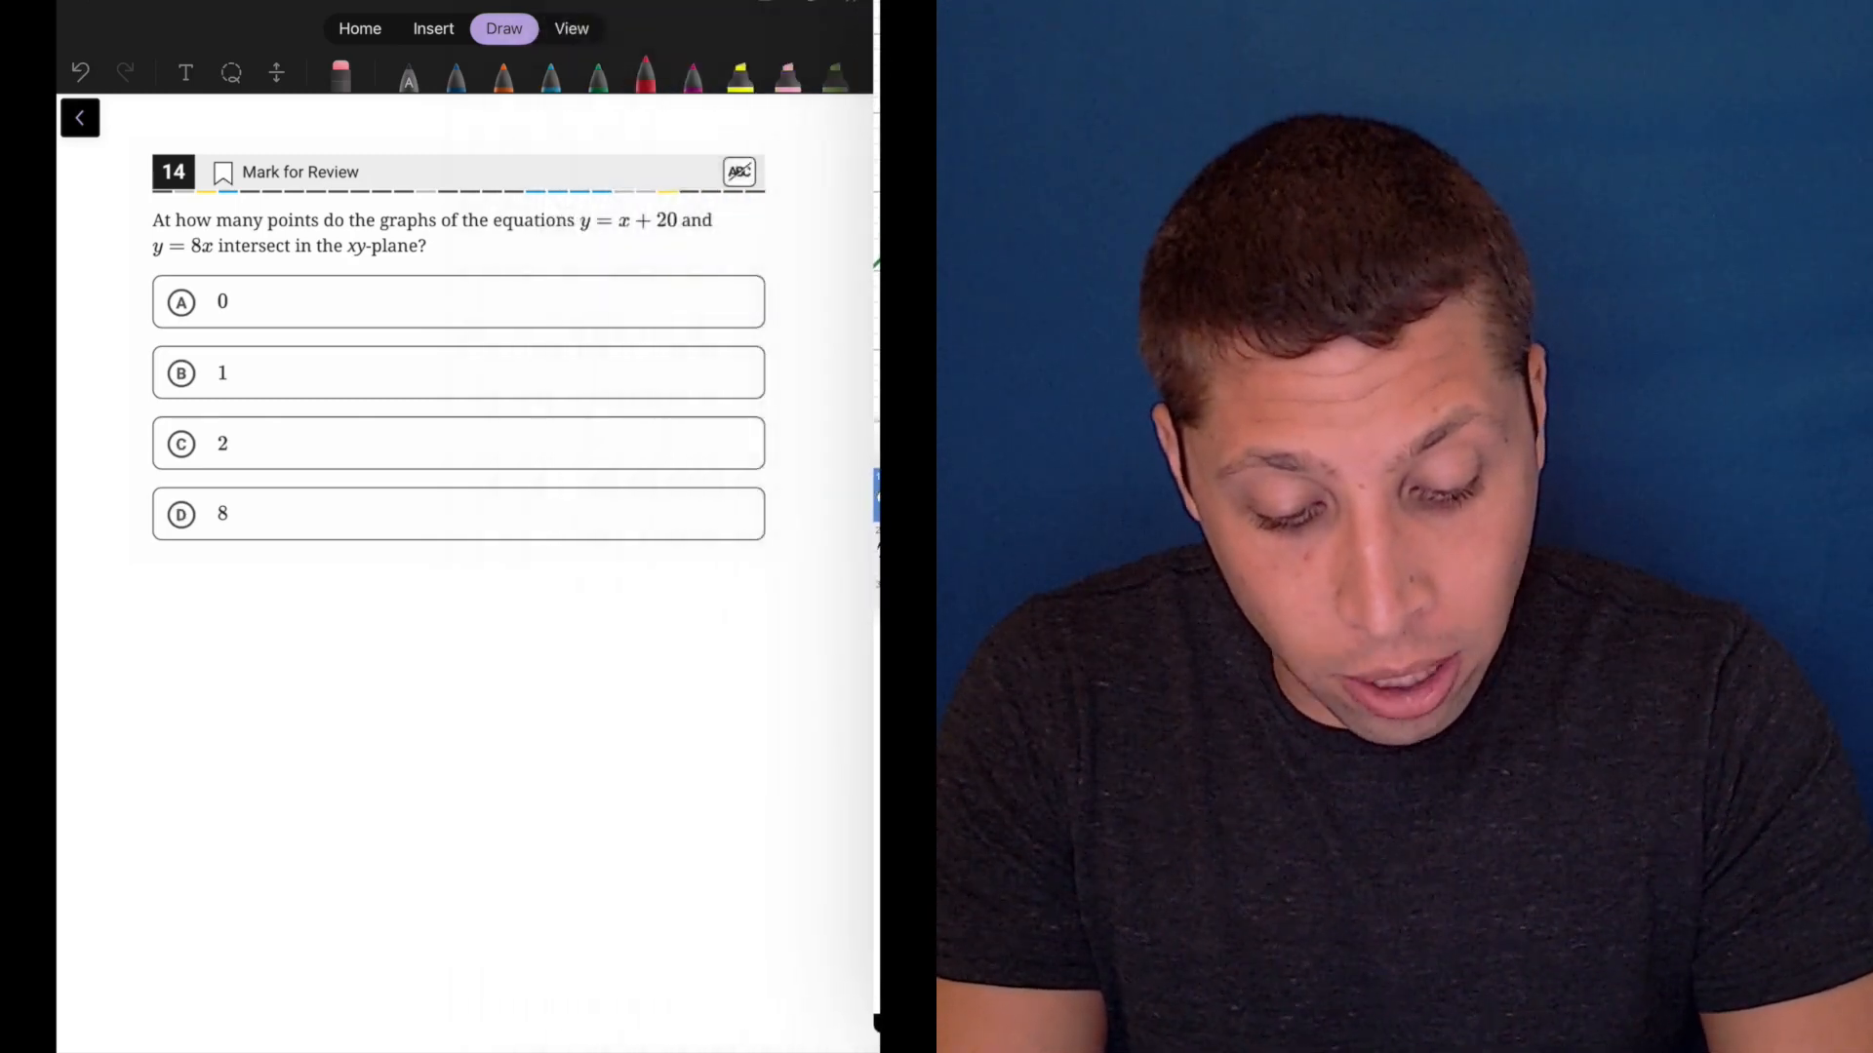
# Step: Circle answer choice B in red ink and underline 'intersect' in the question
pyautogui.moveTo(168, 359); pyautogui.dragTo(197, 388)
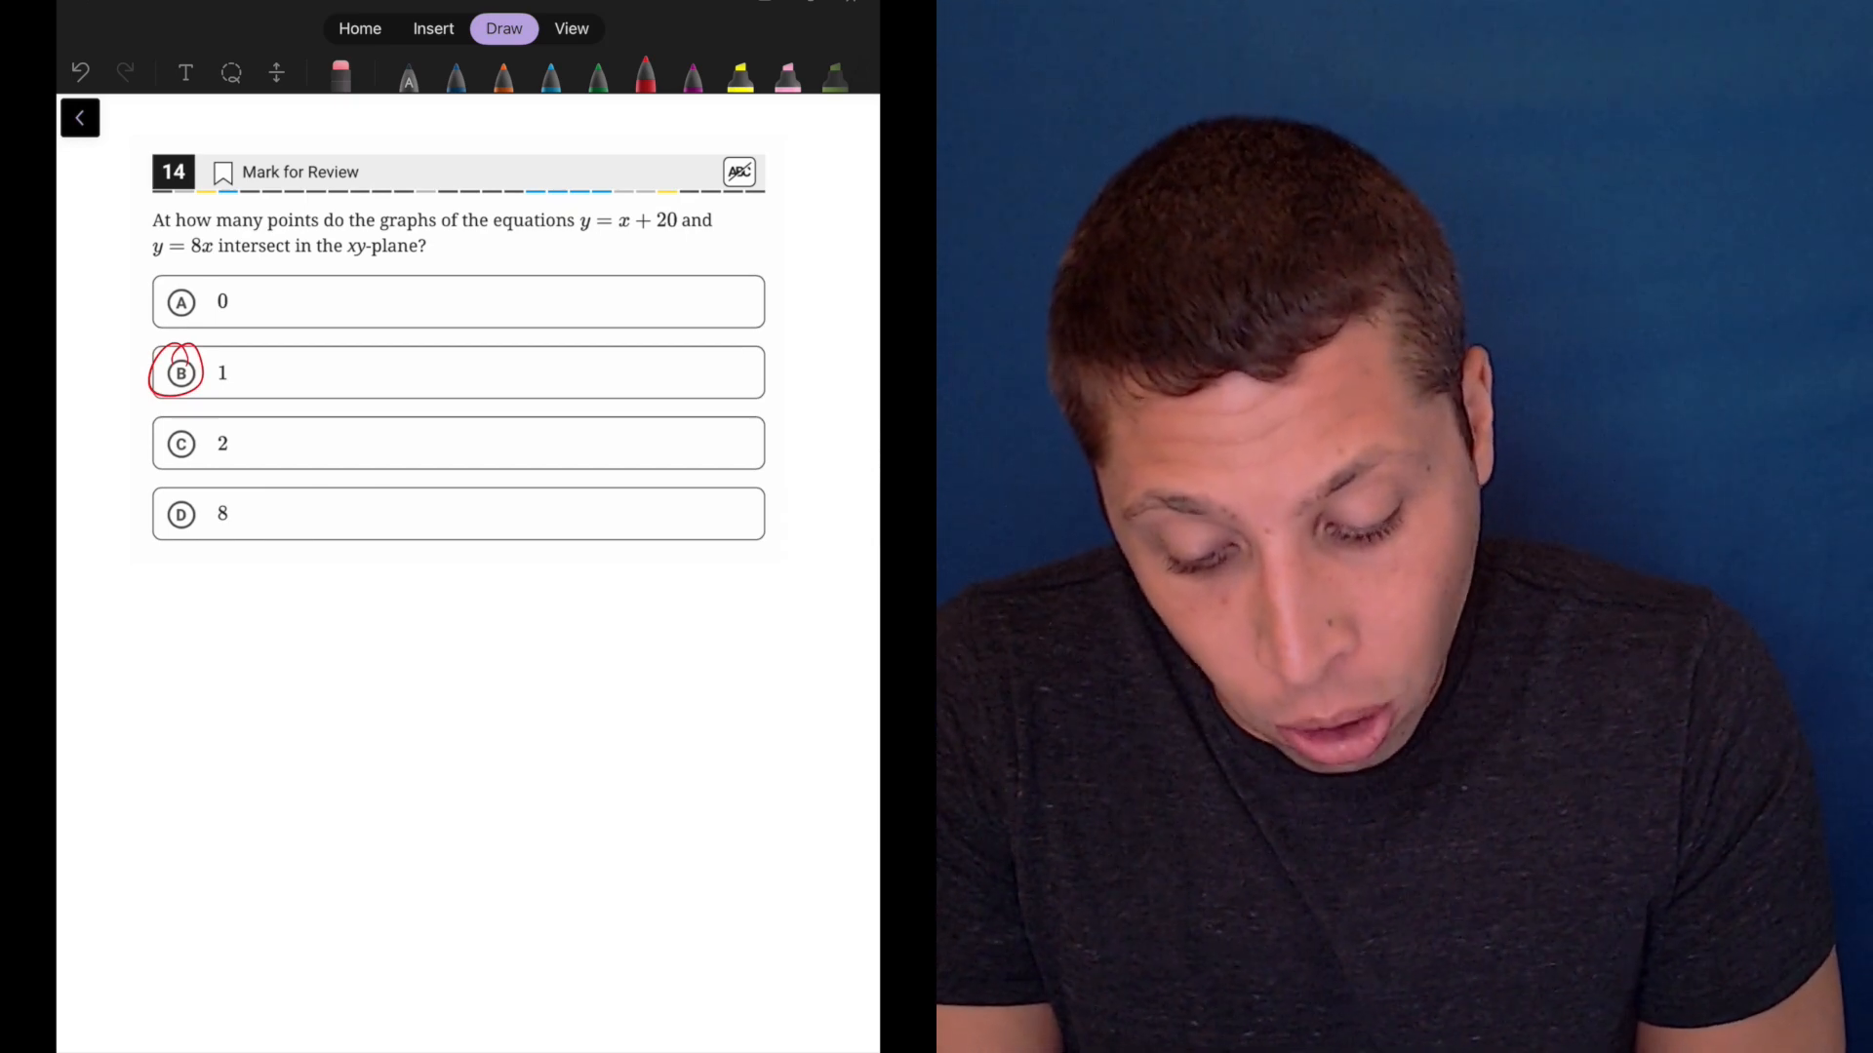
pyautogui.moveTo(215, 260); pyautogui.dragTo(293, 260)
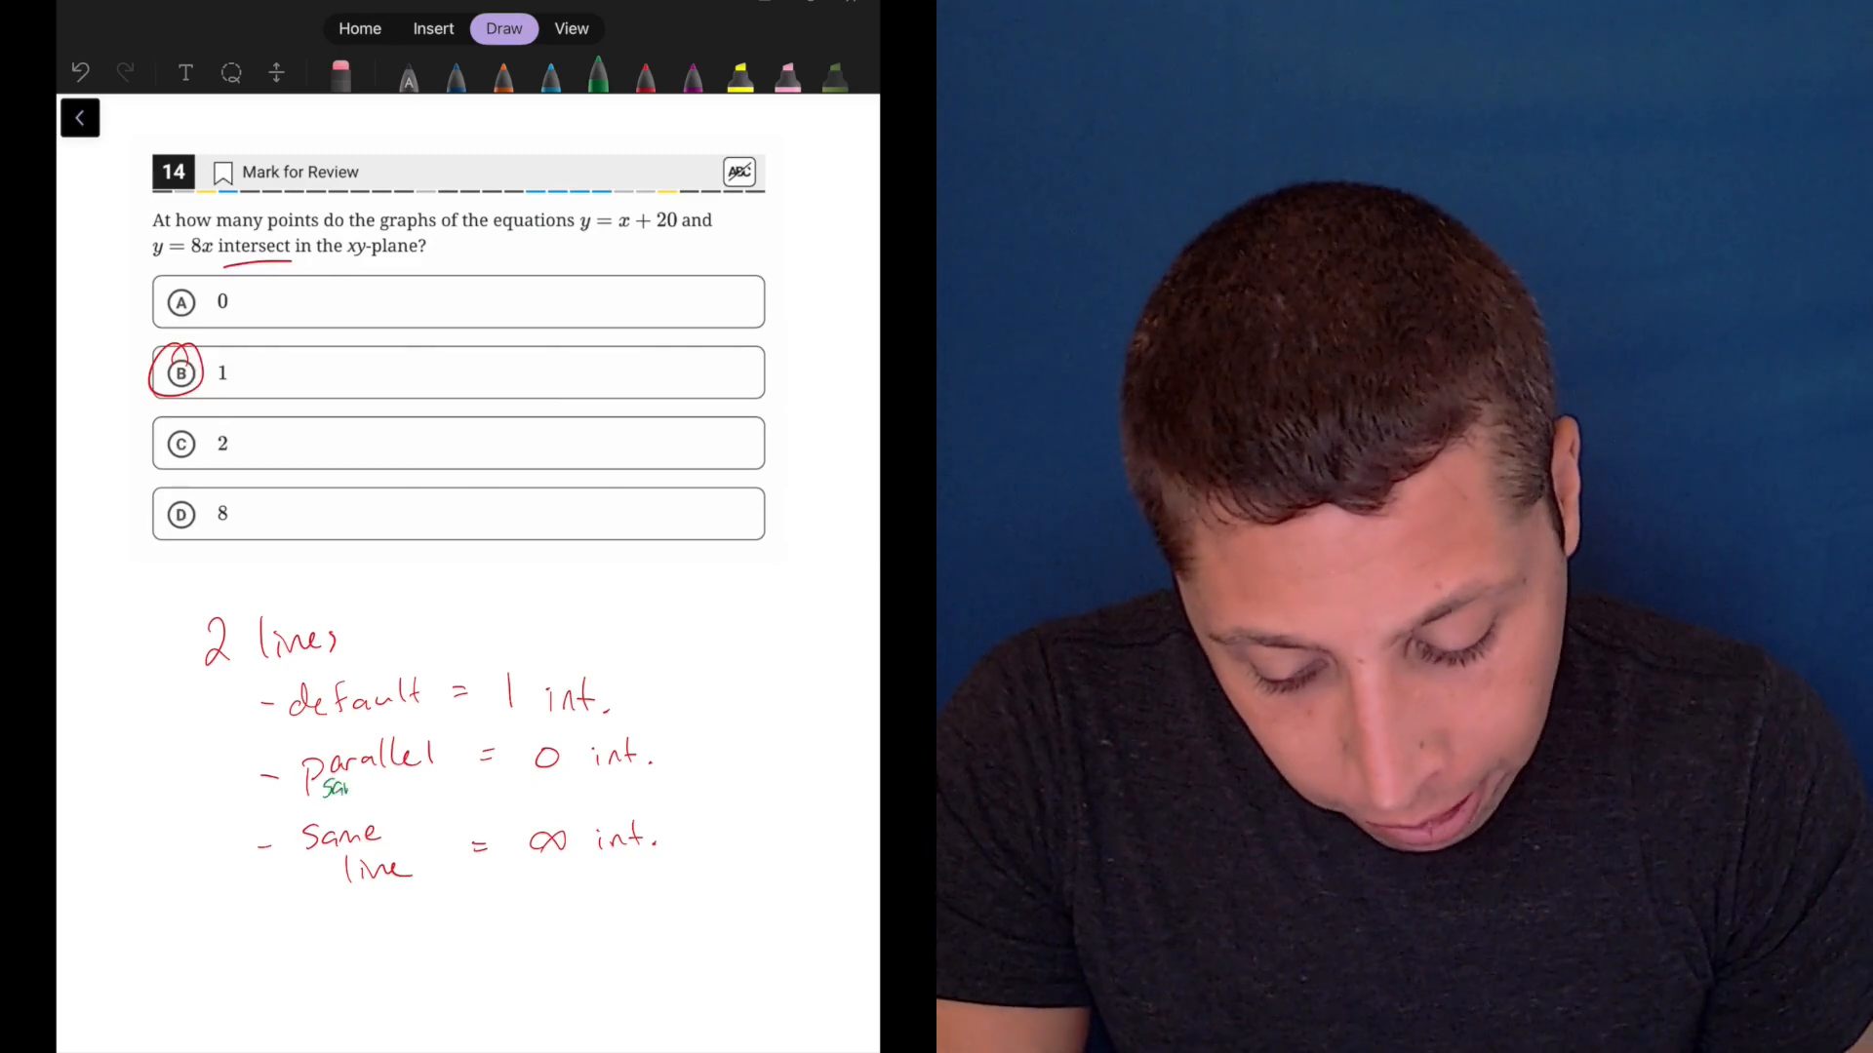
# Step: Write 'Same slope' in green beneath the 'parallel' note
pyautogui.write('Same slope')
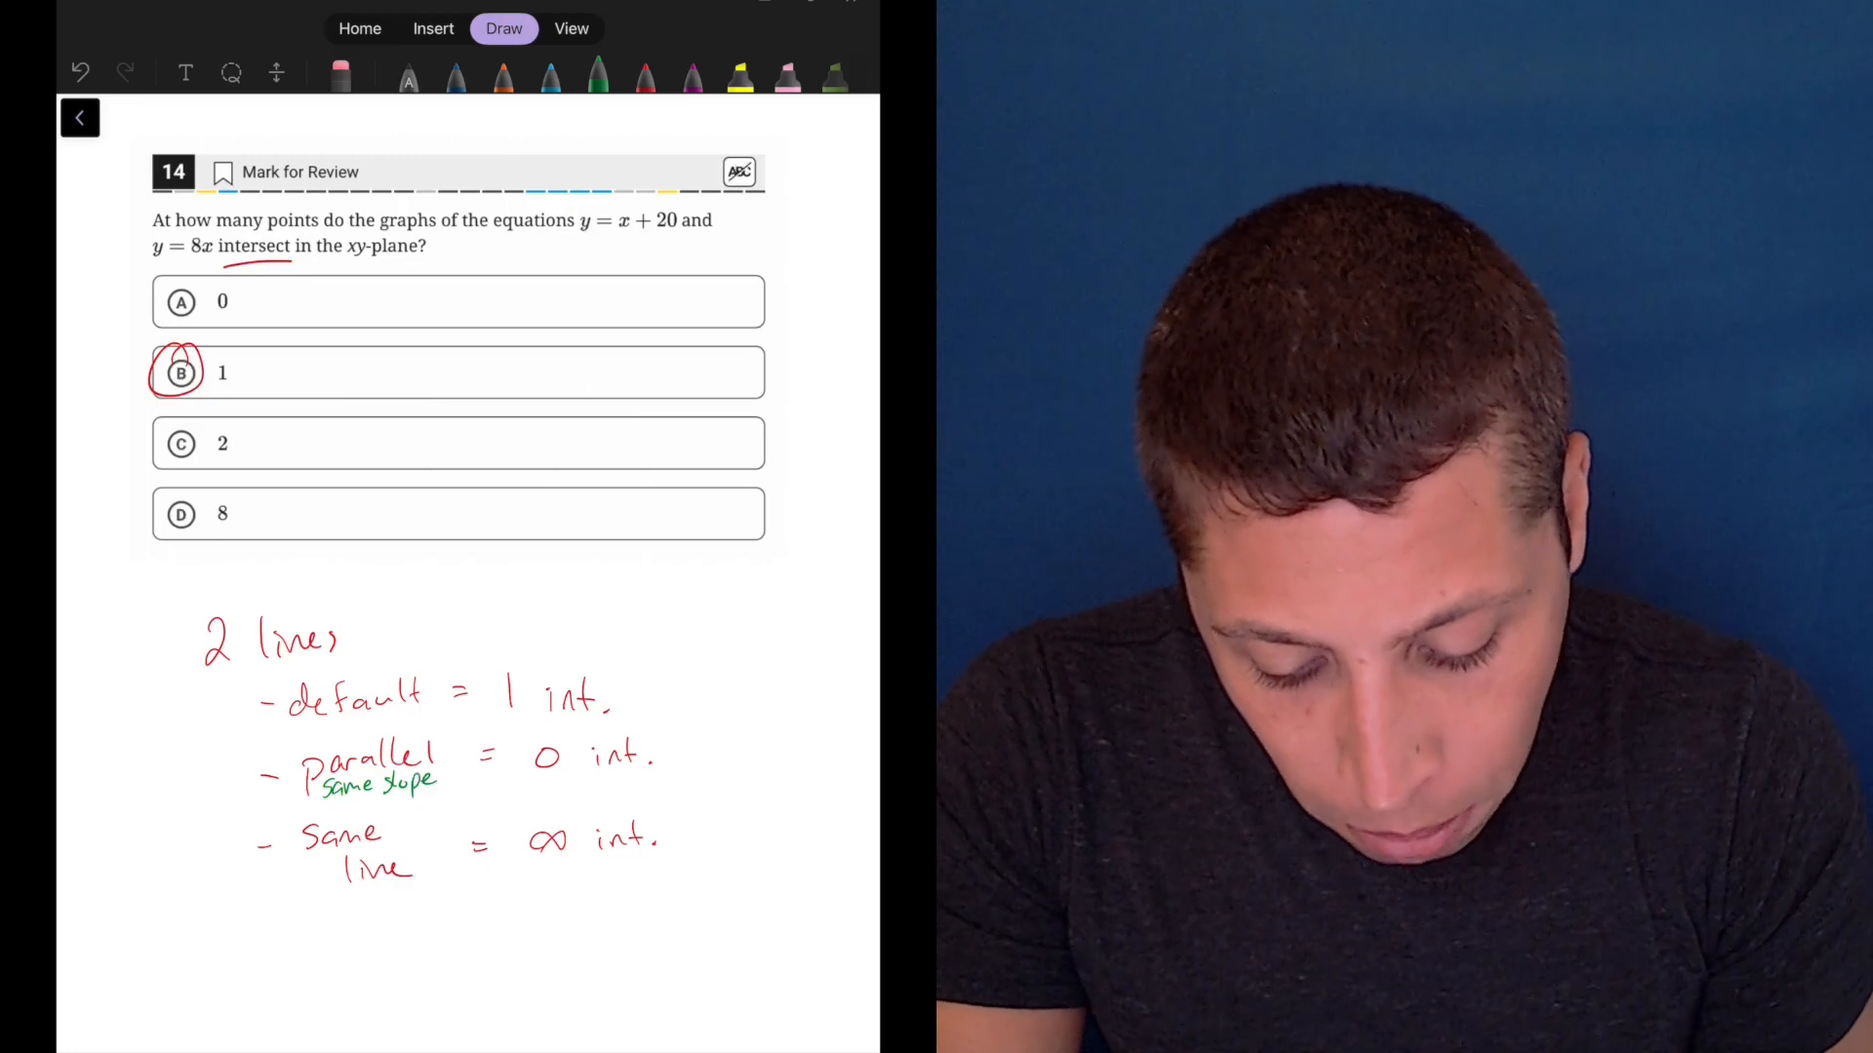